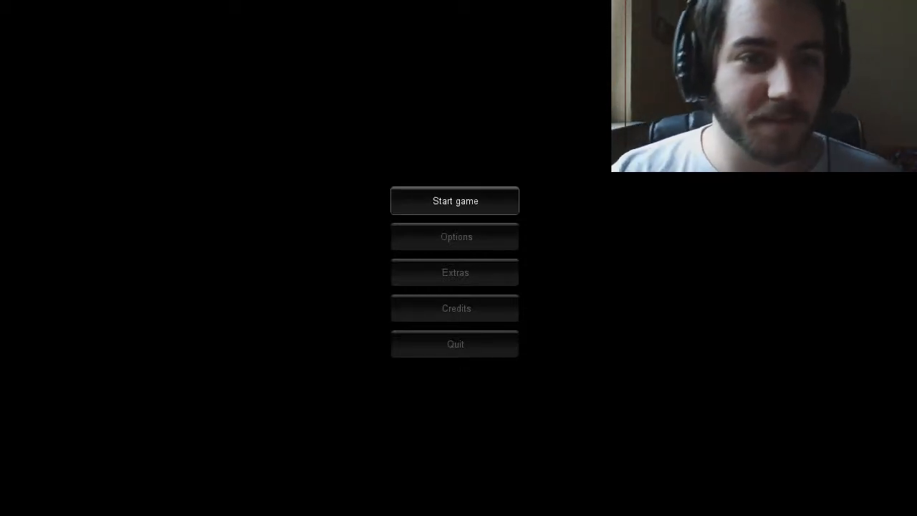
# - Start a new game from the main menu and reach the 'Collect all 8 pages' intro
pyautogui.click(456, 200)
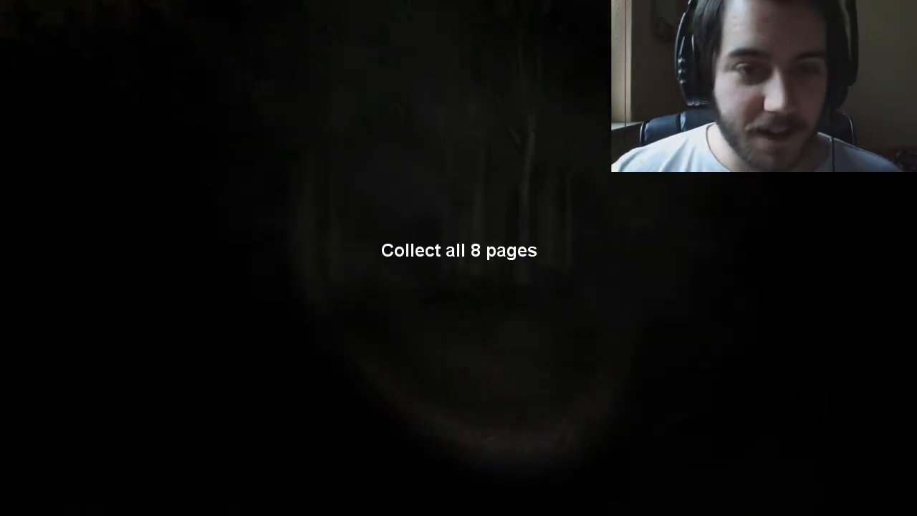